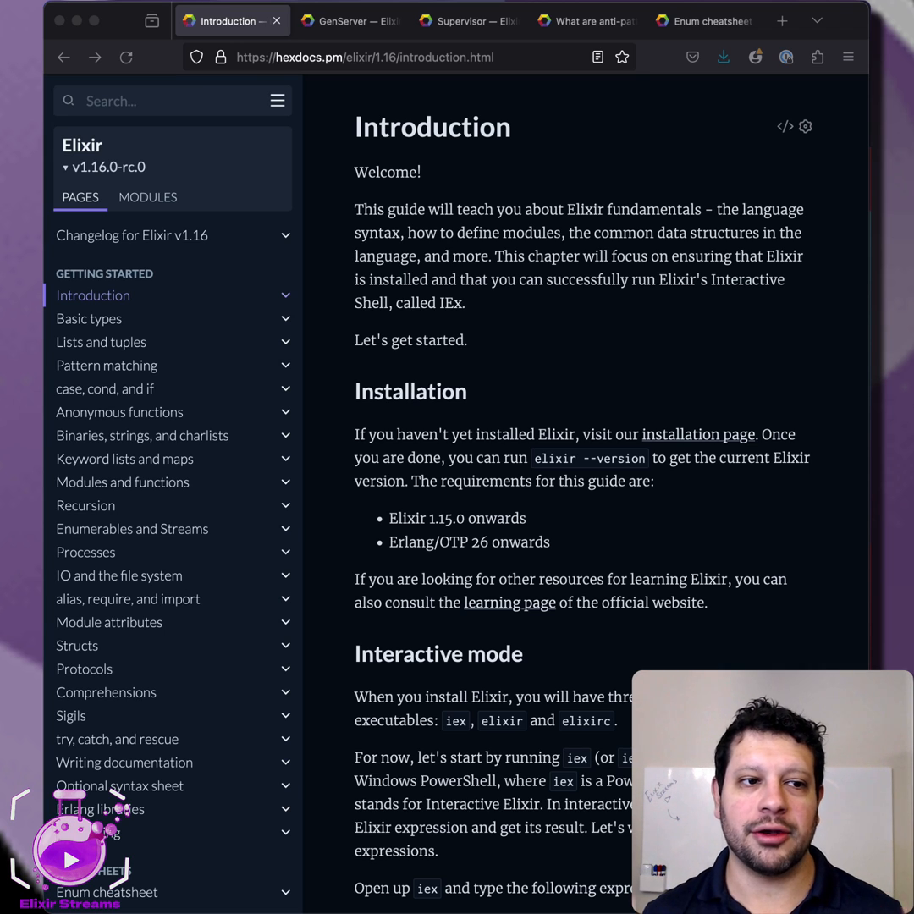
mouse_move(603, 273)
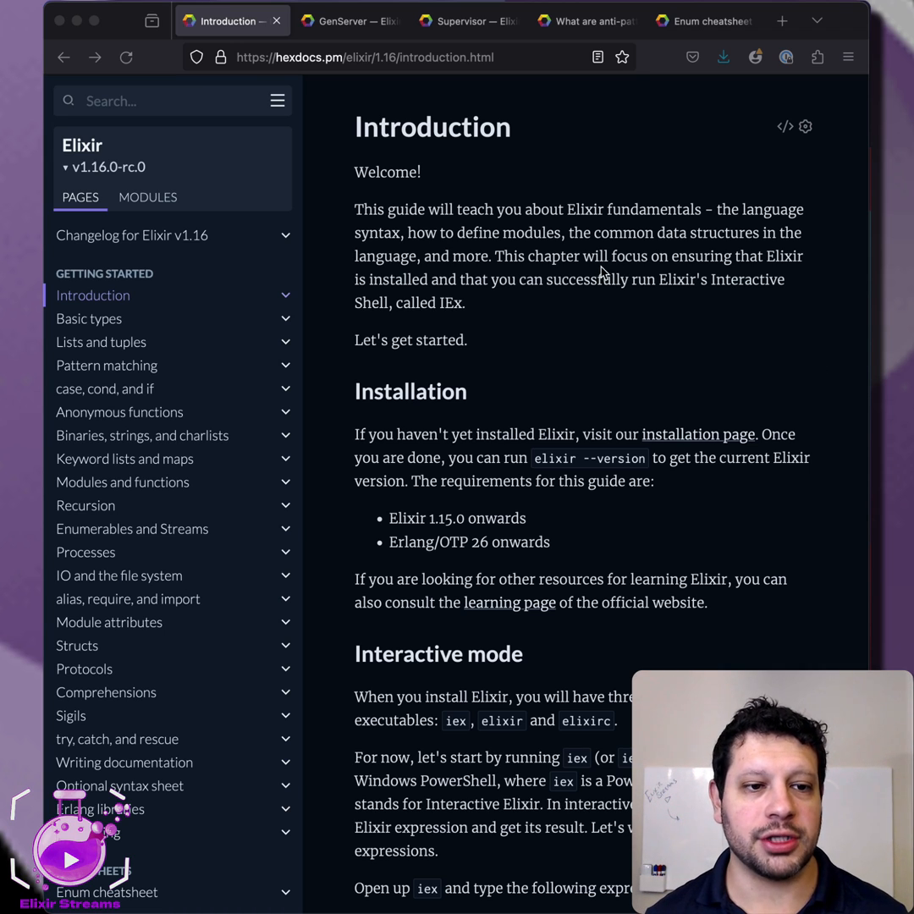
mouse_move(203, 237)
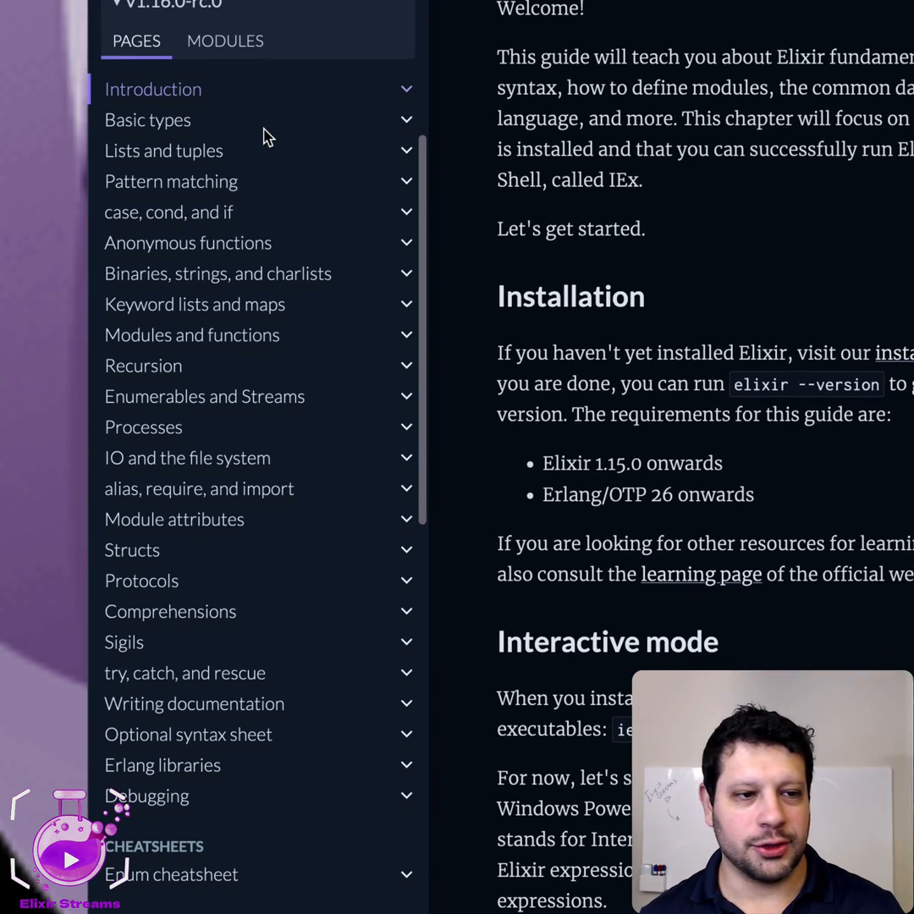
mouse_move(212, 278)
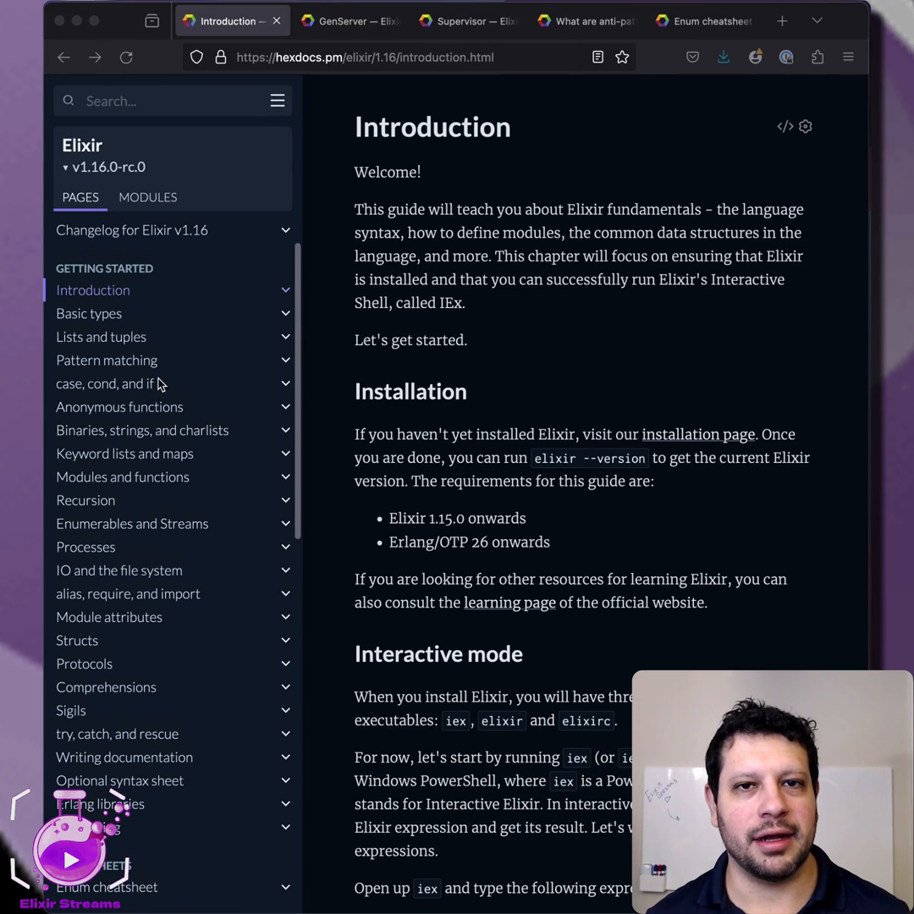
mouse_move(550, 341)
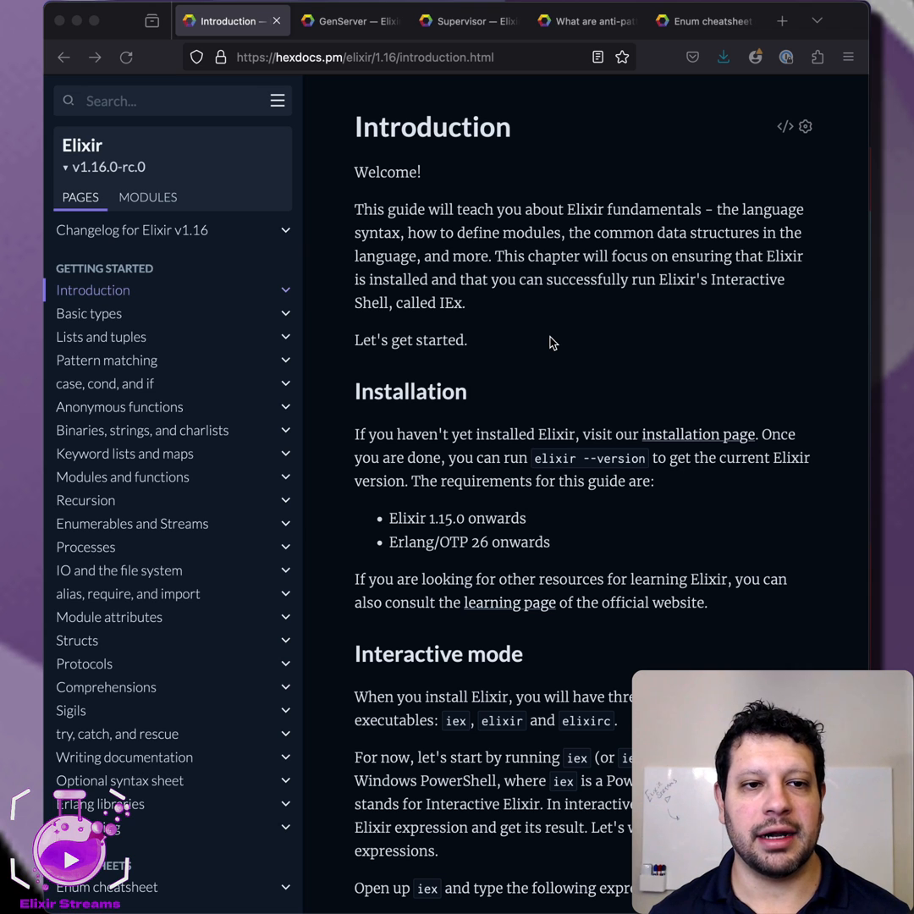
Step: View the GenServer page's client-server diagram, then the Supervisor page's process sequence diagram
left_click(348, 20)
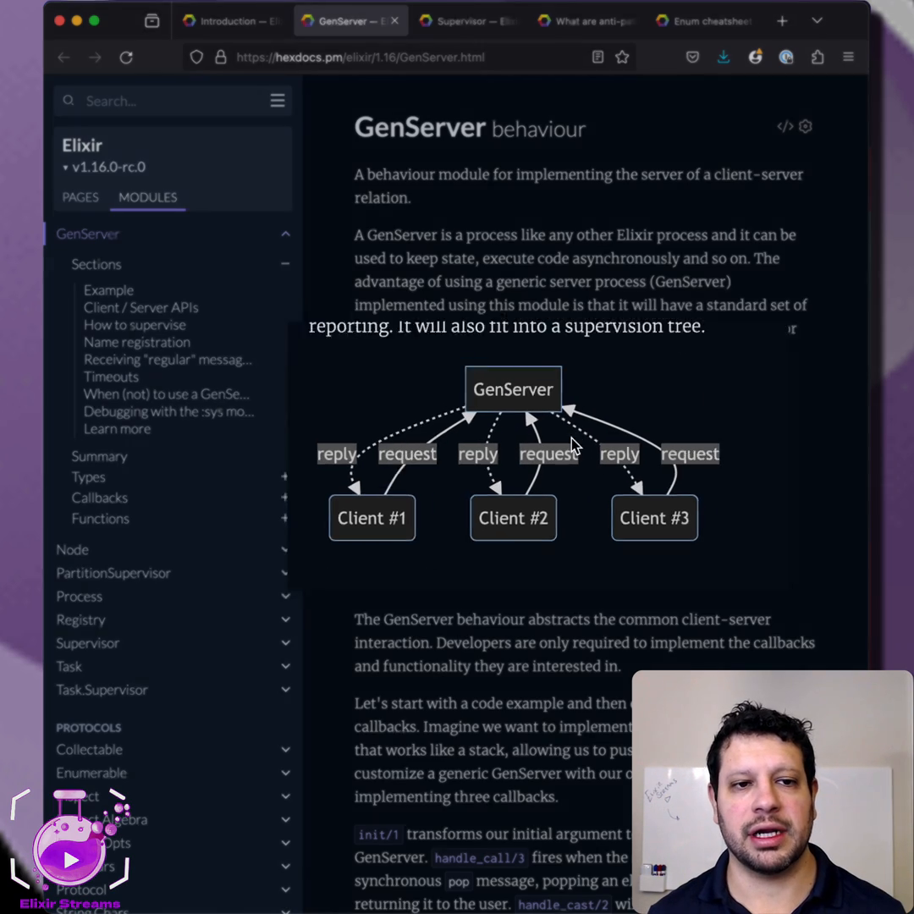
left_click(467, 20)
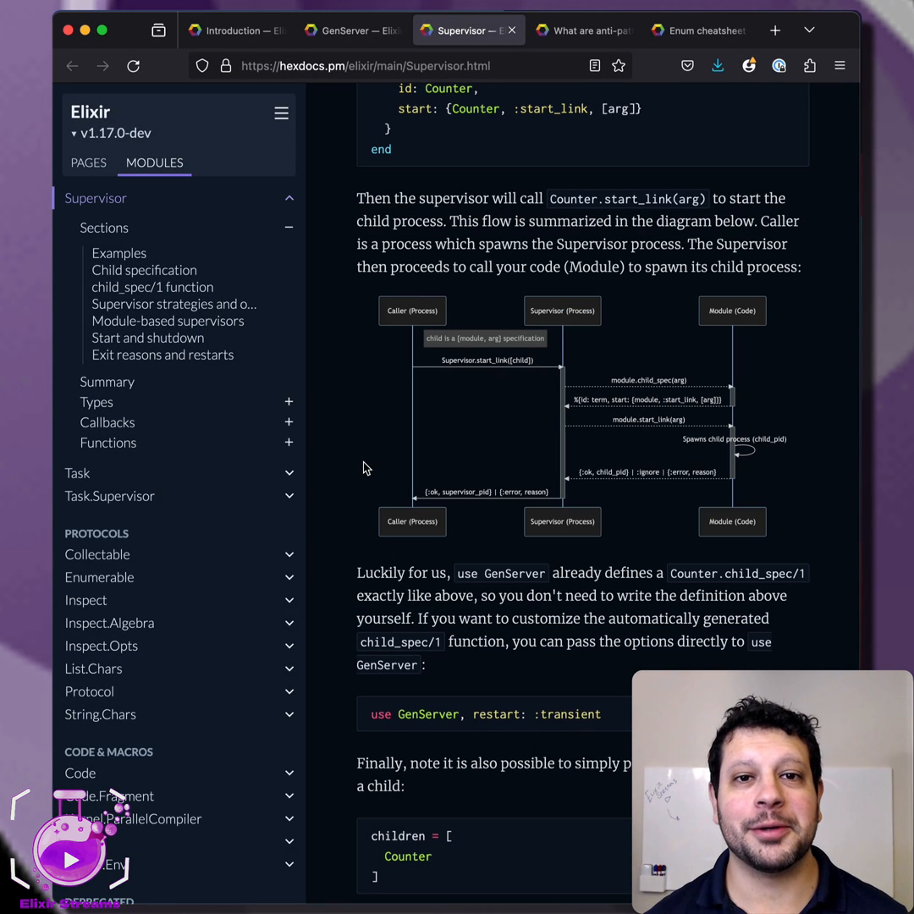
Step: Read the 'What are anti-patterns?' guide, then bring up the Enum cheatsheet's Predicates examples
left_click(579, 30)
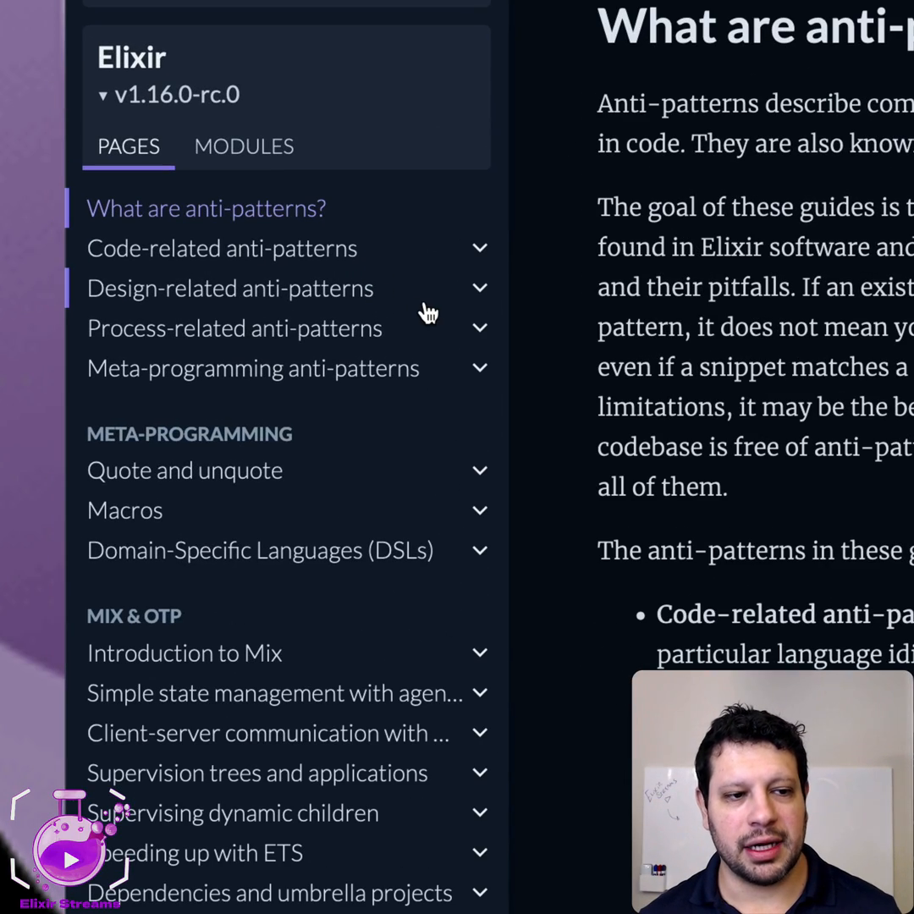
mouse_move(423, 376)
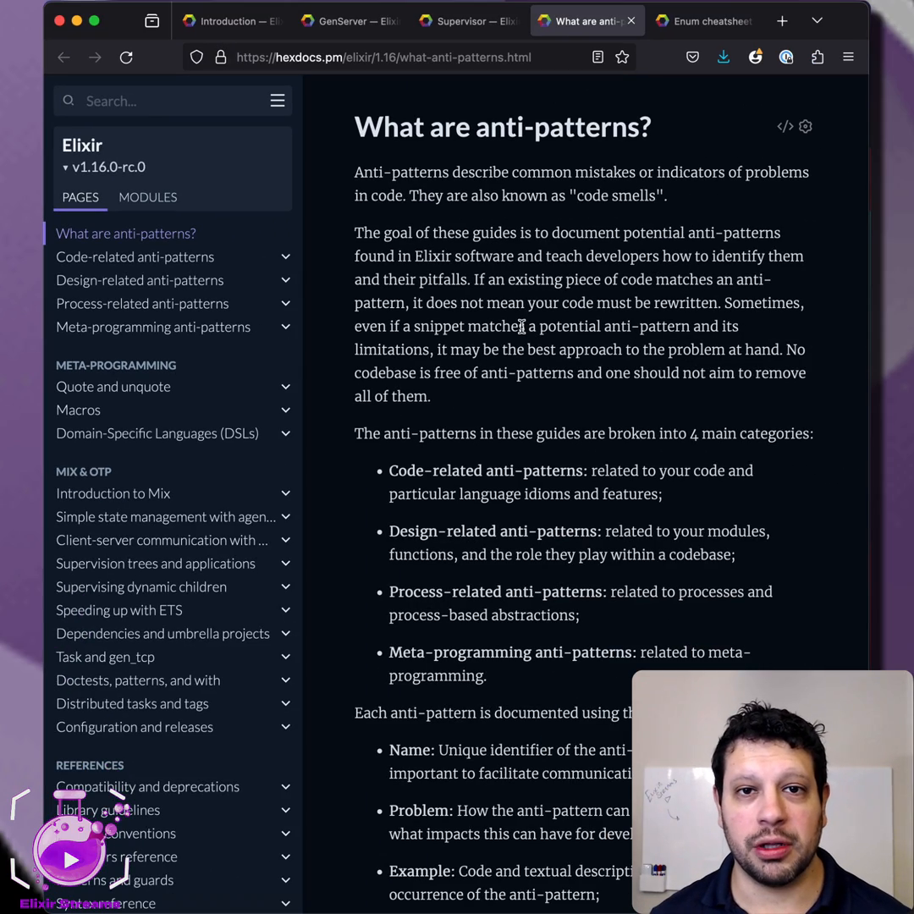
mouse_move(629, 296)
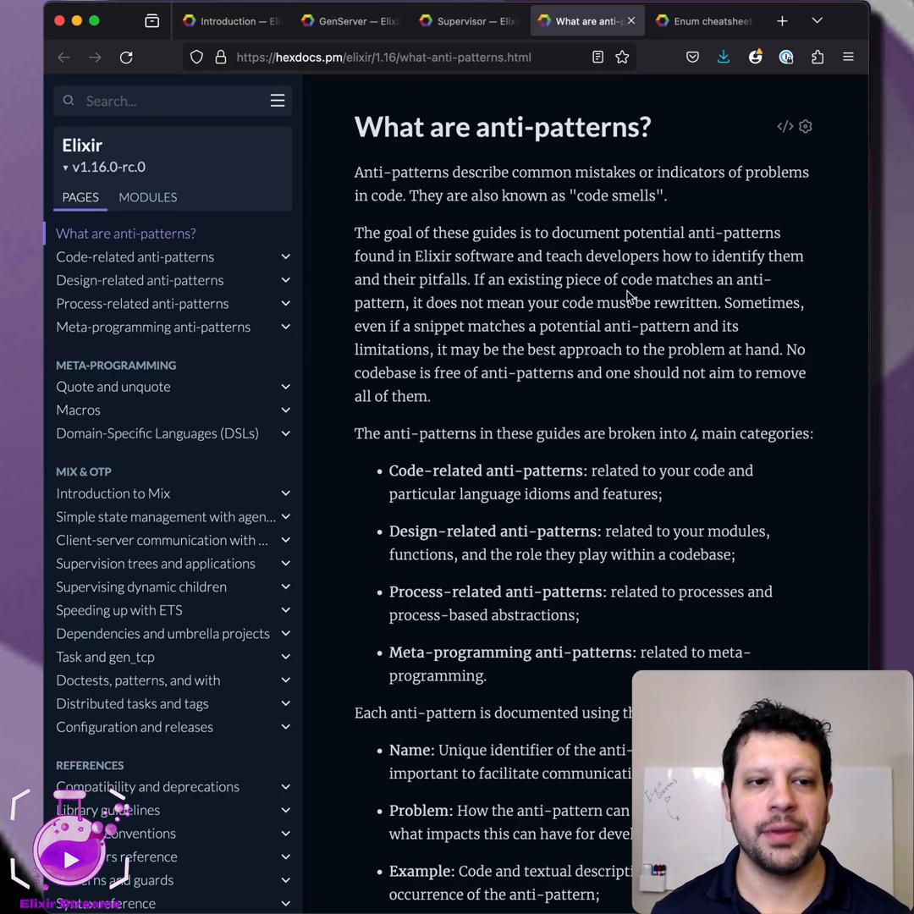
left_click(704, 20)
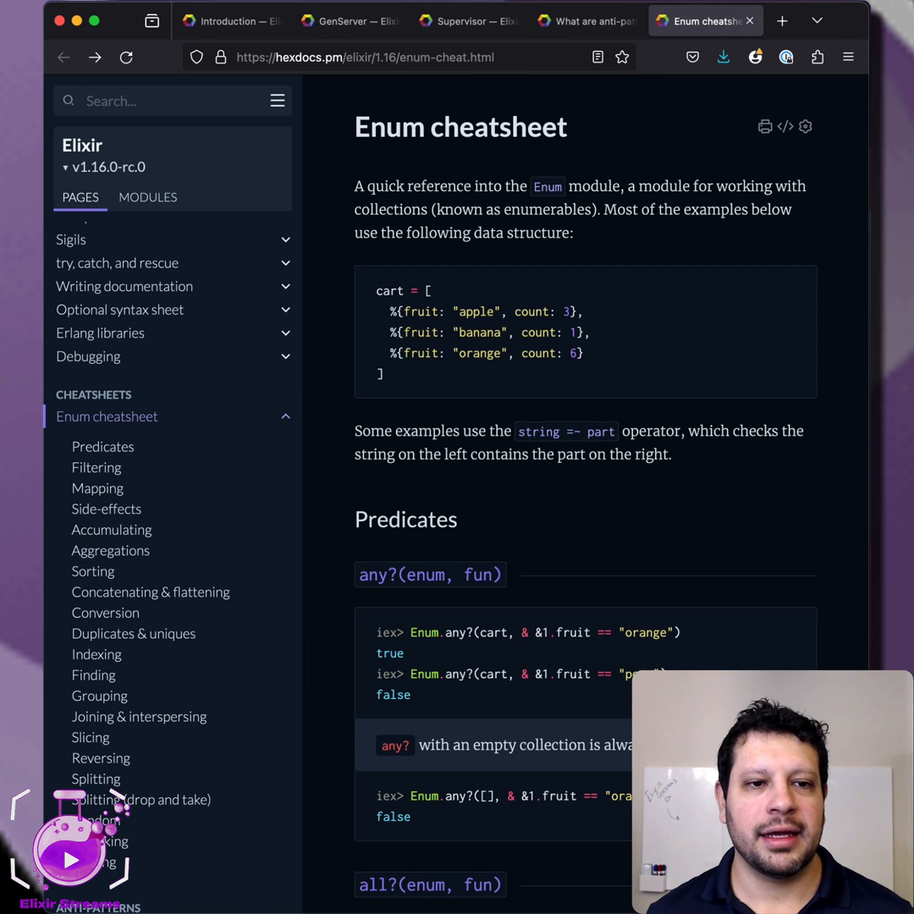